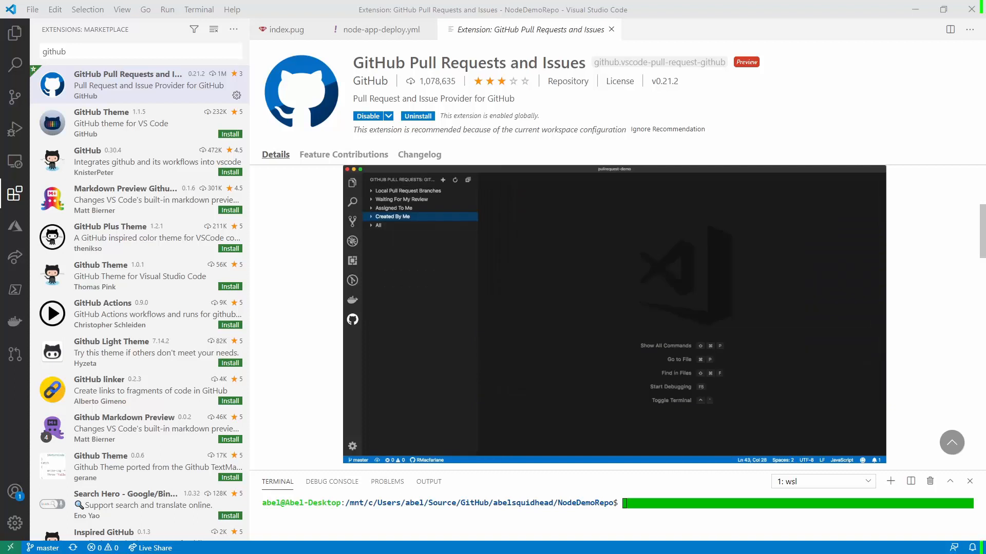
Step: Review the GitHub Pull Requests and Issues extension details in VS Code
{"action": "left_click", "coordinate": [392, 216]}
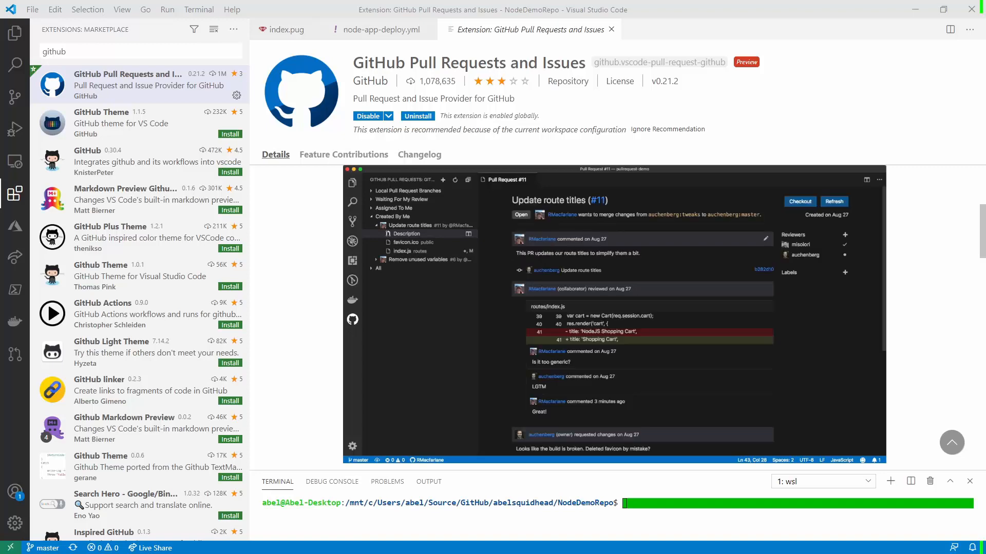
{"action": "scroll", "scroll_direction": "down", "scroll_amount": 3}
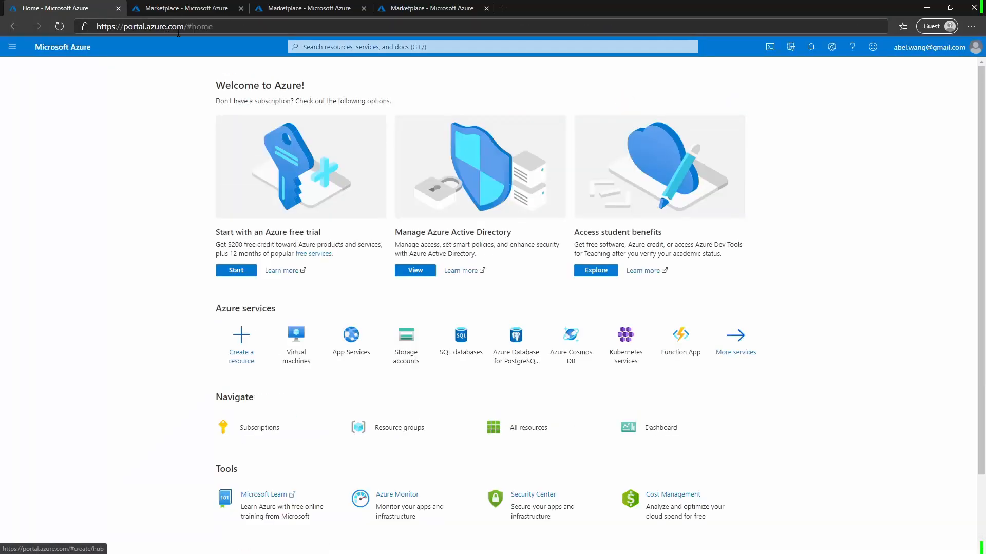
Step: Browse the Azure Marketplace via Create a resource
{"action": "left_click", "coordinate": [241, 338]}
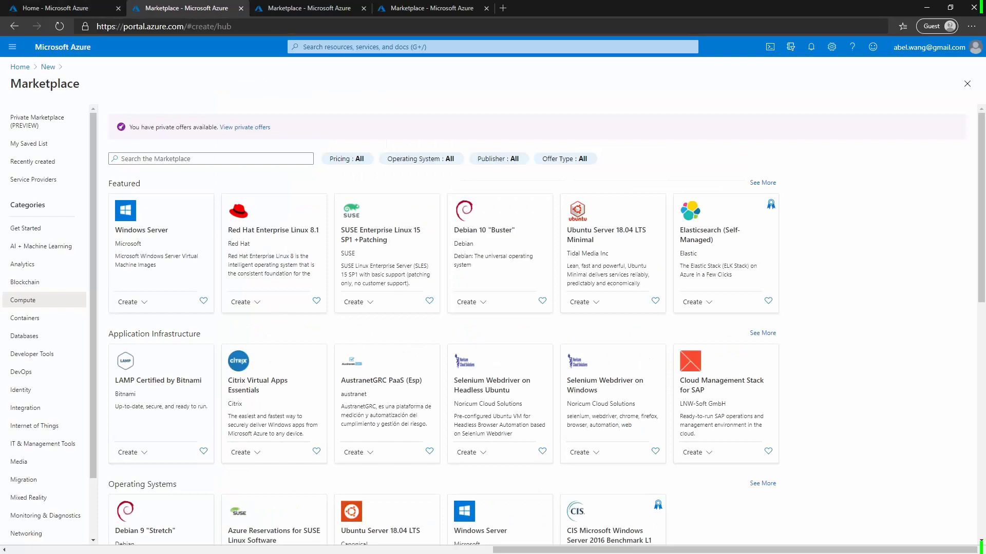
{"action": "left_click", "coordinate": [24, 336]}
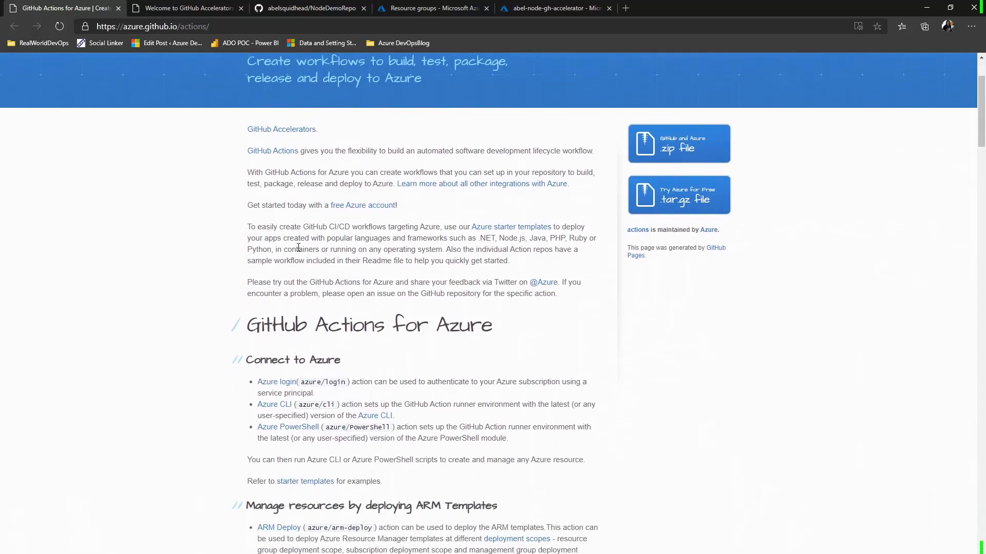
Step: Scroll through the list of available Azure actions on GitHub Actions for Azure
{"action": "scroll", "scroll_direction": "down", "scroll_amount": 3}
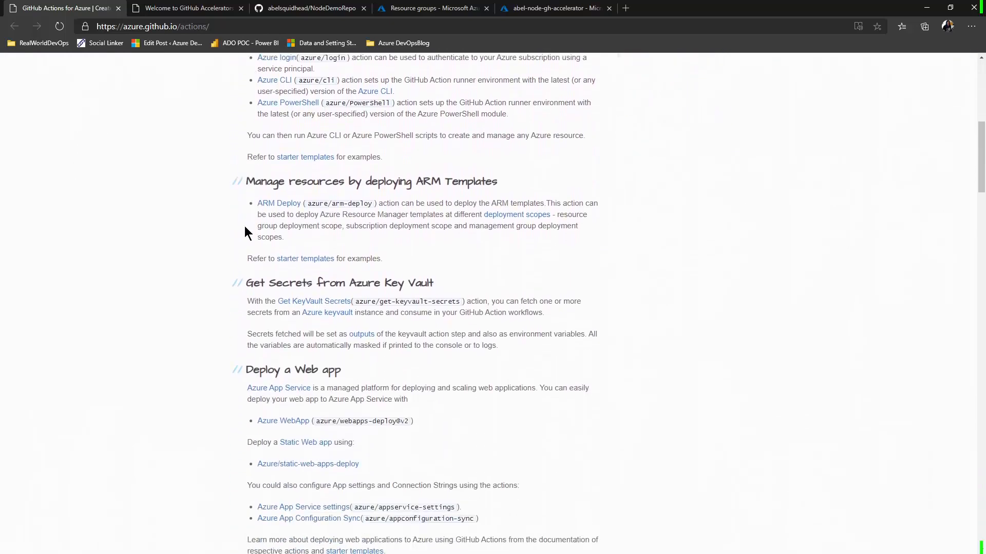
{"action": "scroll", "scroll_direction": "down", "scroll_amount": 3}
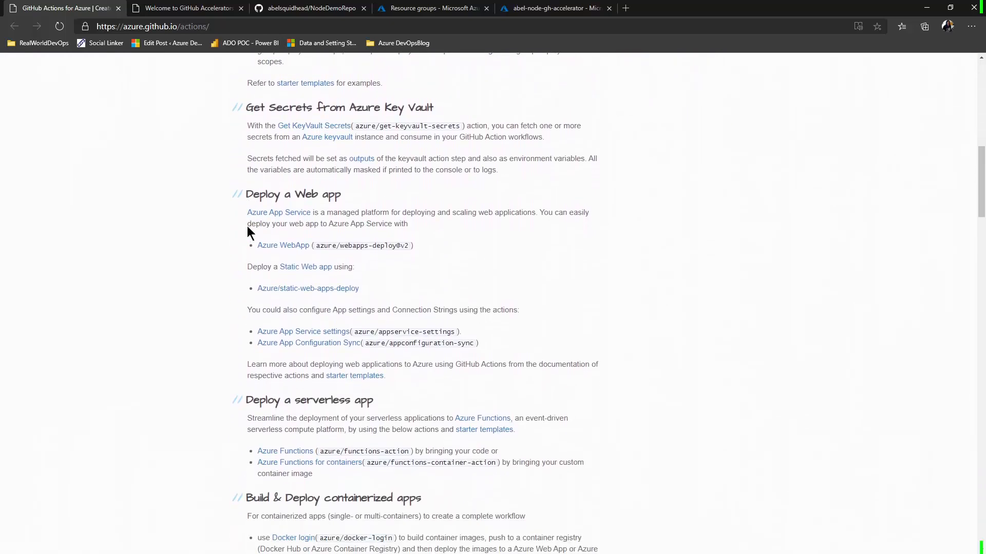
{"action": "scroll", "scroll_direction": "down", "scroll_amount": 3}
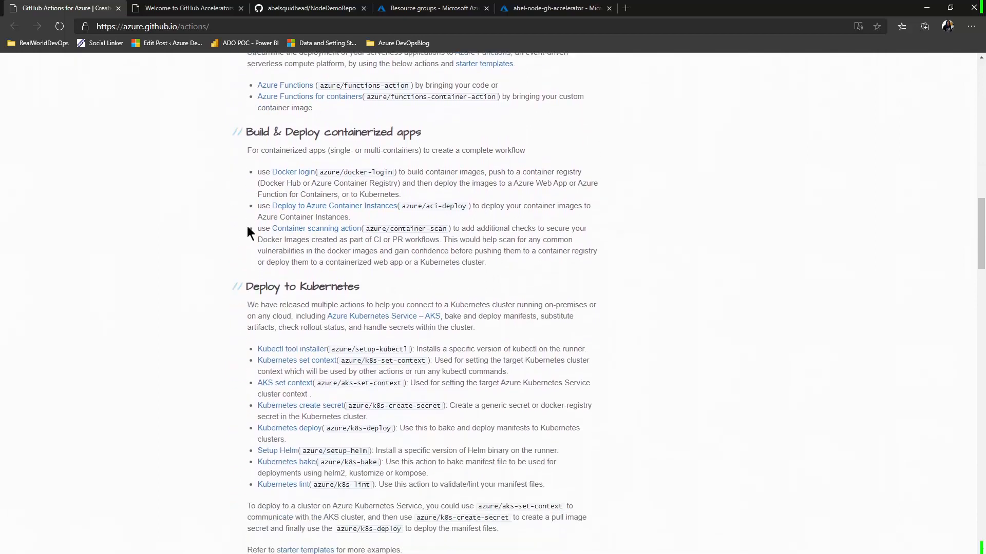
{"action": "scroll", "scroll_direction": "down", "scroll_amount": 3}
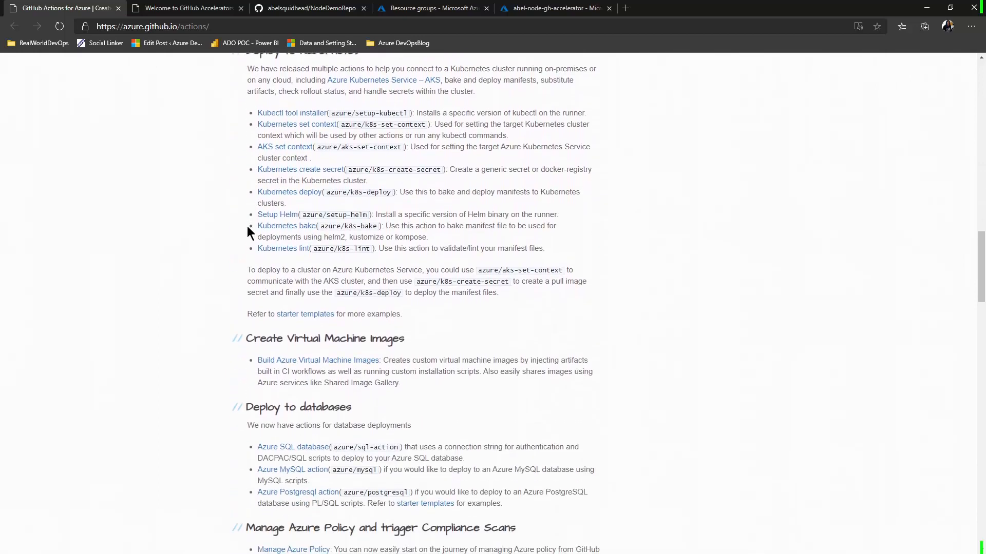
{"action": "scroll", "scroll_direction": "down", "scroll_amount": 3}
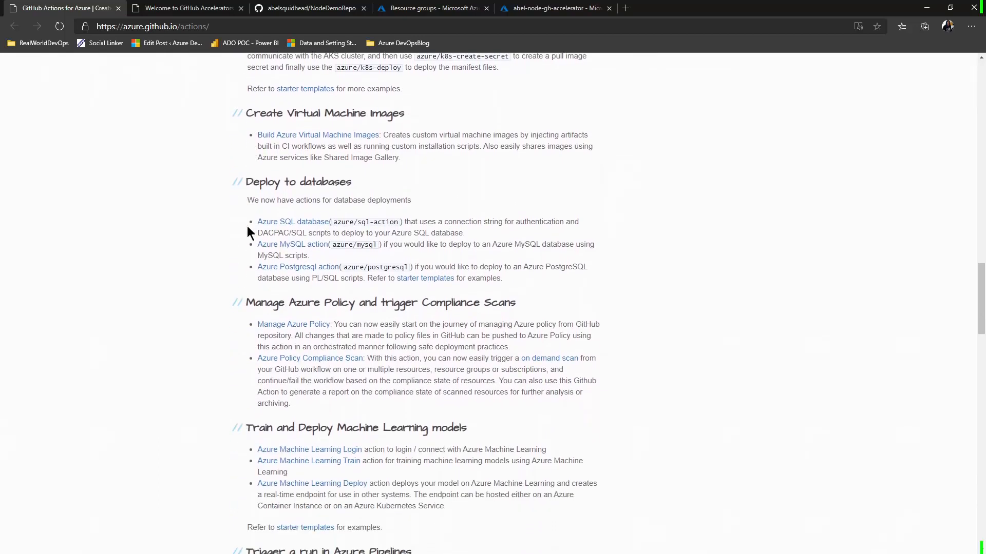
{"action": "scroll", "scroll_direction": "down", "scroll_amount": 3}
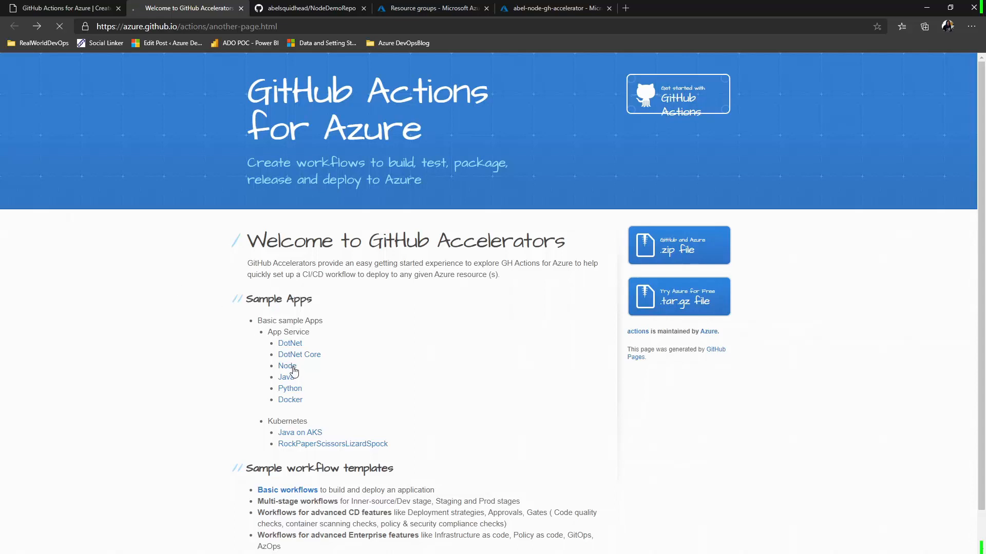
Step: Start a repository from the Node sample template, naming it 'NodeDemoRepo1'
{"action": "left_click", "coordinate": [287, 366]}
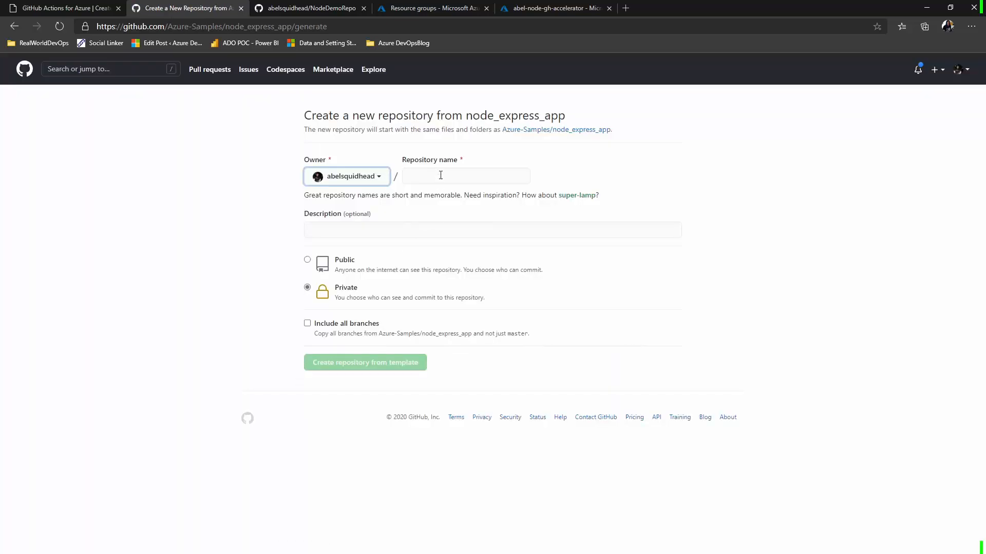
{"action": "left_click", "coordinate": [466, 176]}
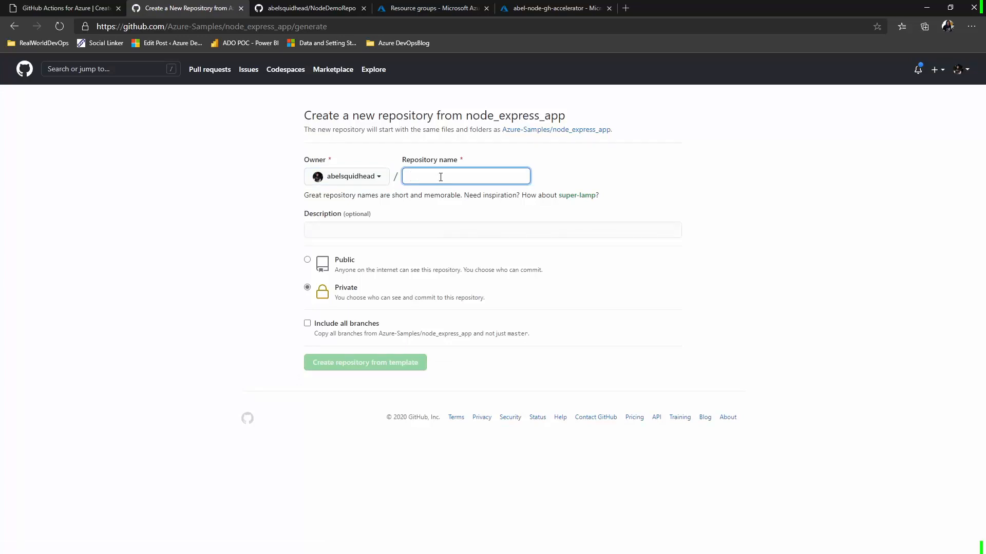
{"action": "type", "text": "NodeDemoRepo1"}
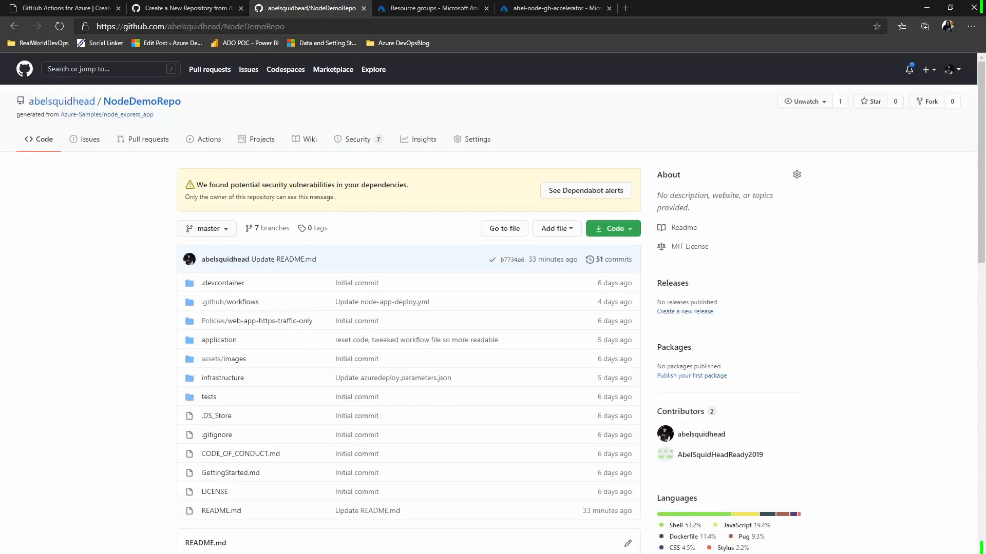
Step: Read application/app.js in NodeDemoRepo
{"action": "left_click", "coordinate": [219, 339]}
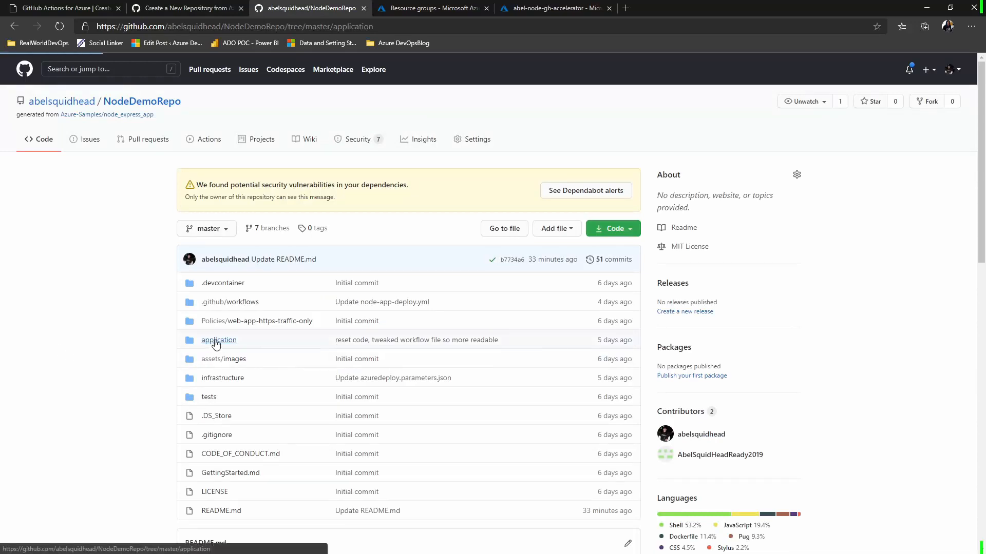
{"action": "left_click", "coordinate": [218, 339]}
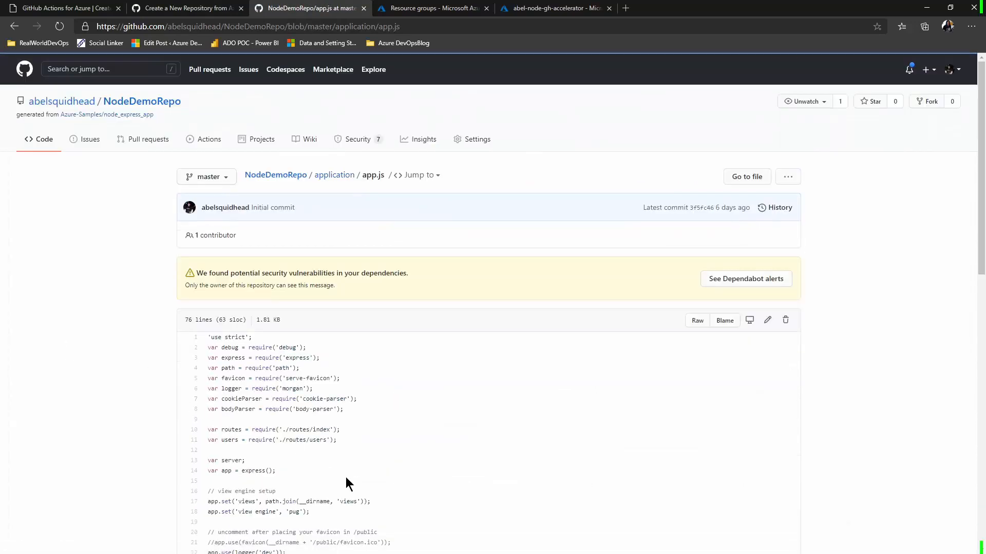
{"action": "scroll", "scroll_direction": "down", "scroll_amount": 3}
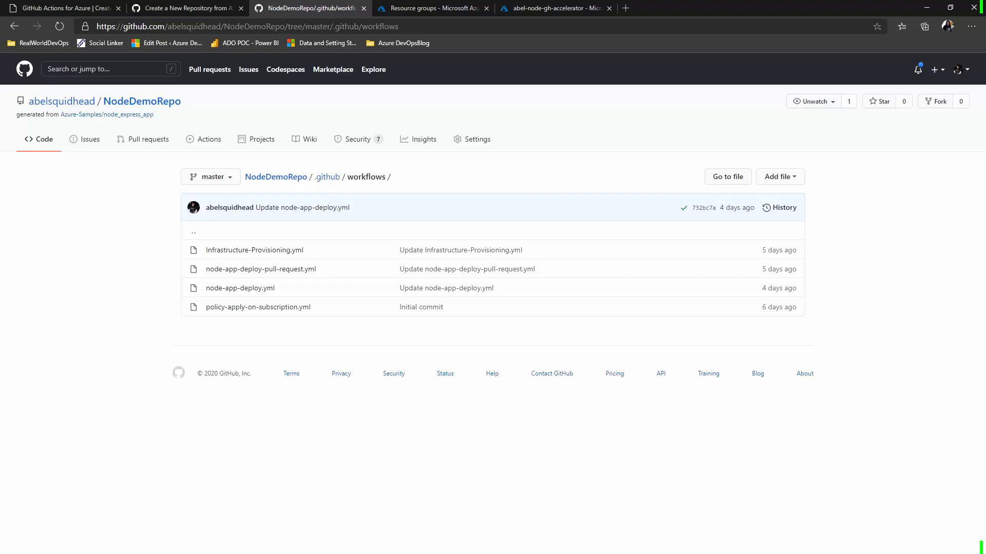
{"action": "mouse_move", "coordinate": [416, 44]}
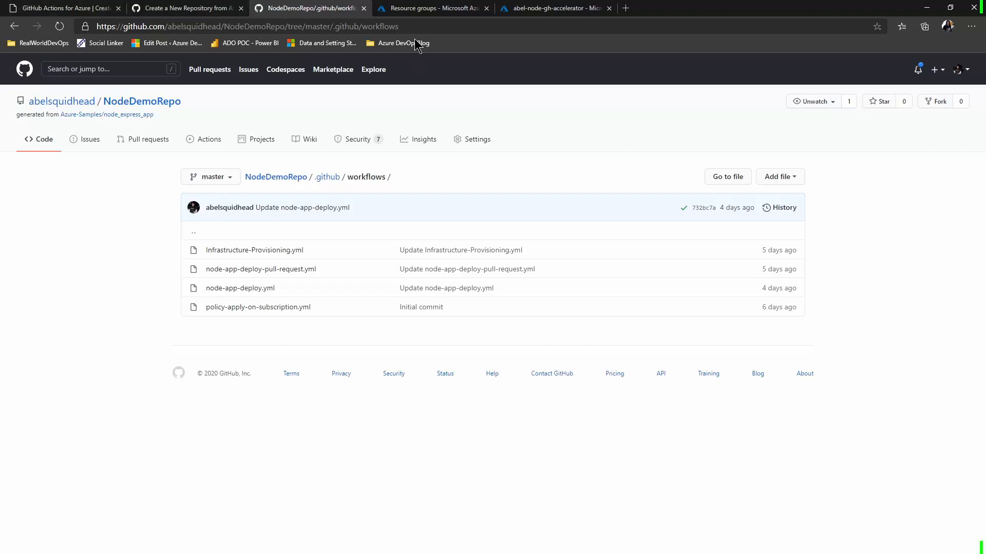
{"action": "left_click", "coordinate": [431, 8]}
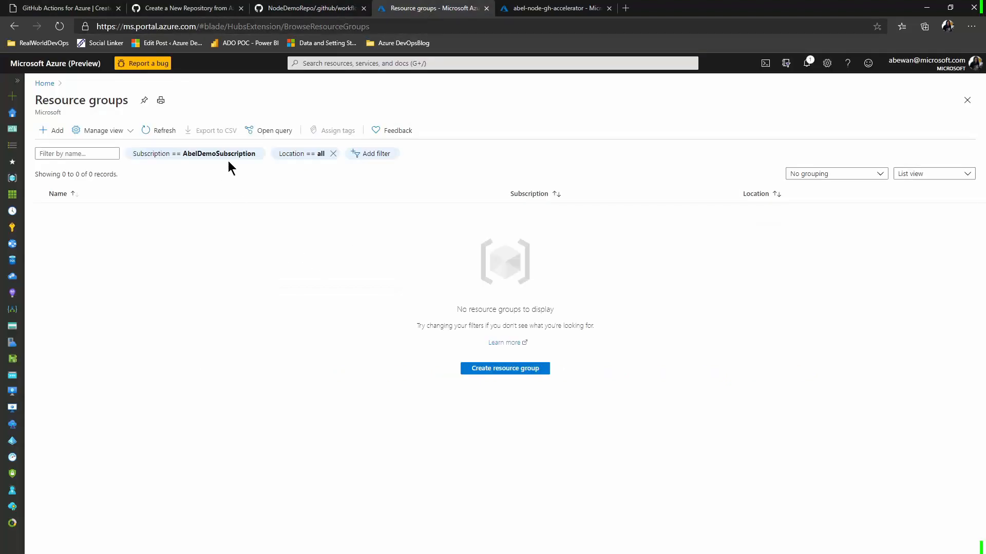
{"action": "left_click", "coordinate": [164, 130]}
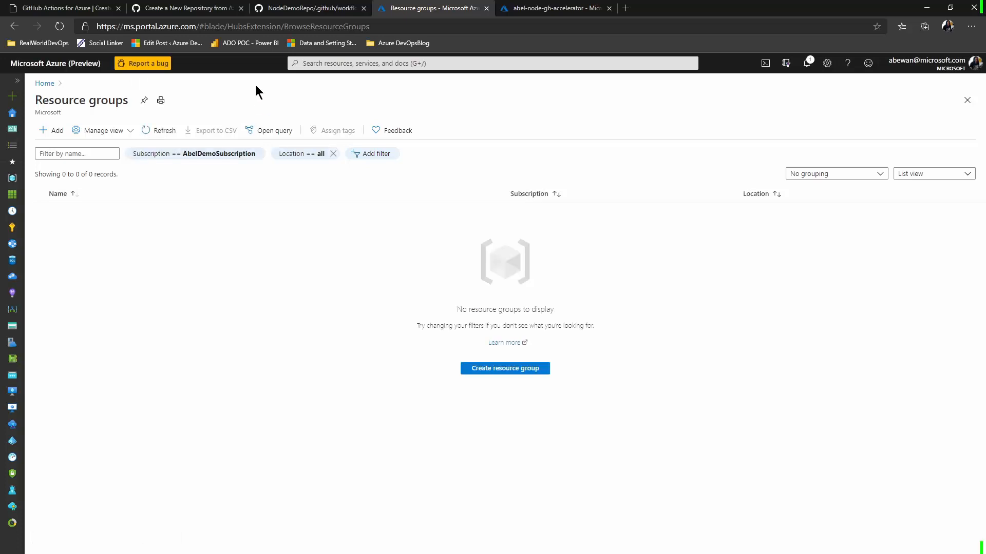
{"action": "left_click", "coordinate": [308, 8]}
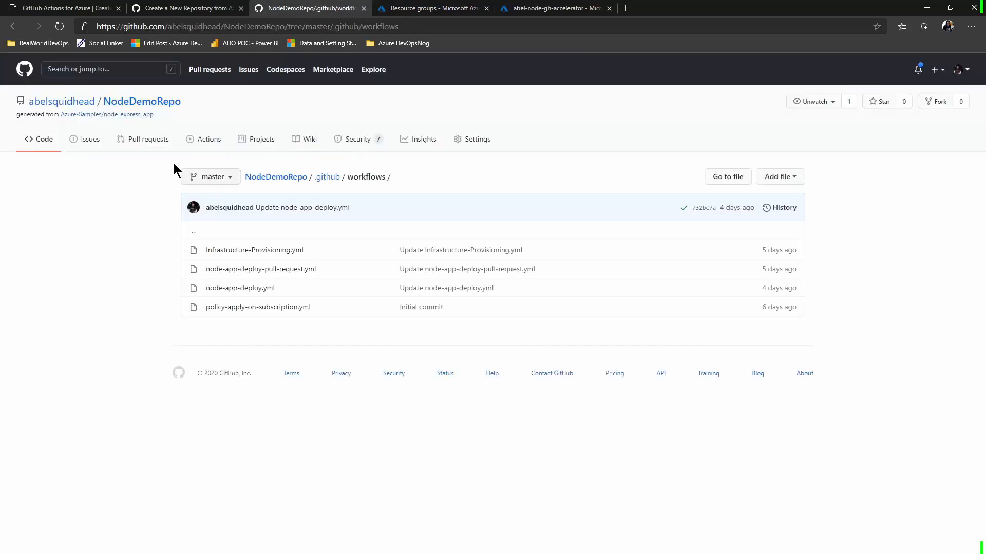
Step: Edit README.md in NodeDemoRepo's web editor and commit it to master
{"action": "left_click", "coordinate": [142, 101]}
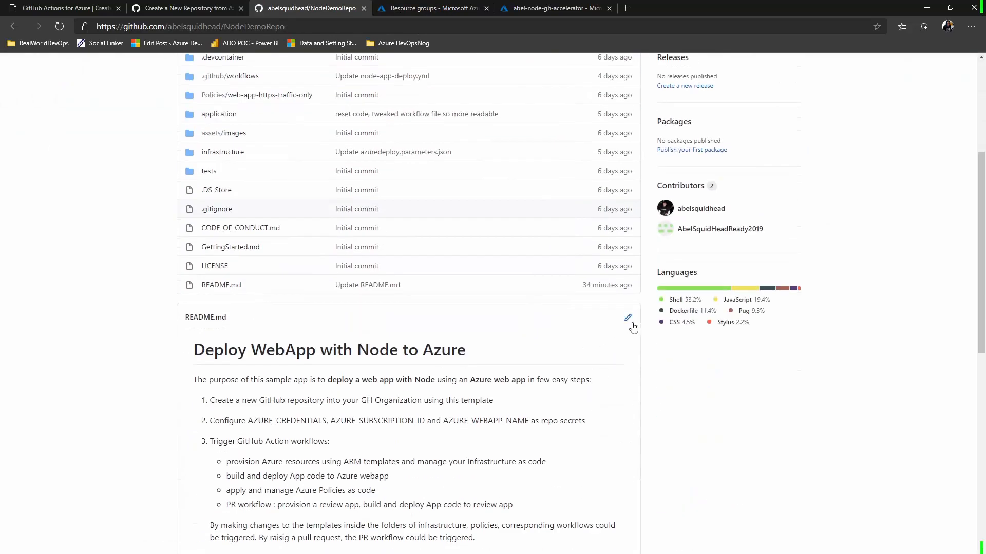
{"action": "left_click", "coordinate": [627, 319]}
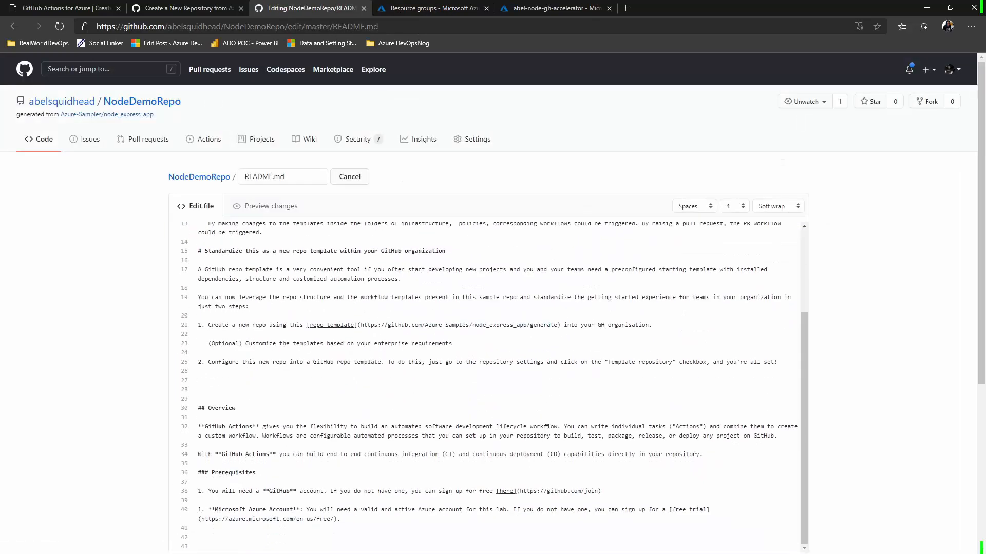
{"action": "scroll", "scroll_direction": "down", "scroll_amount": 3}
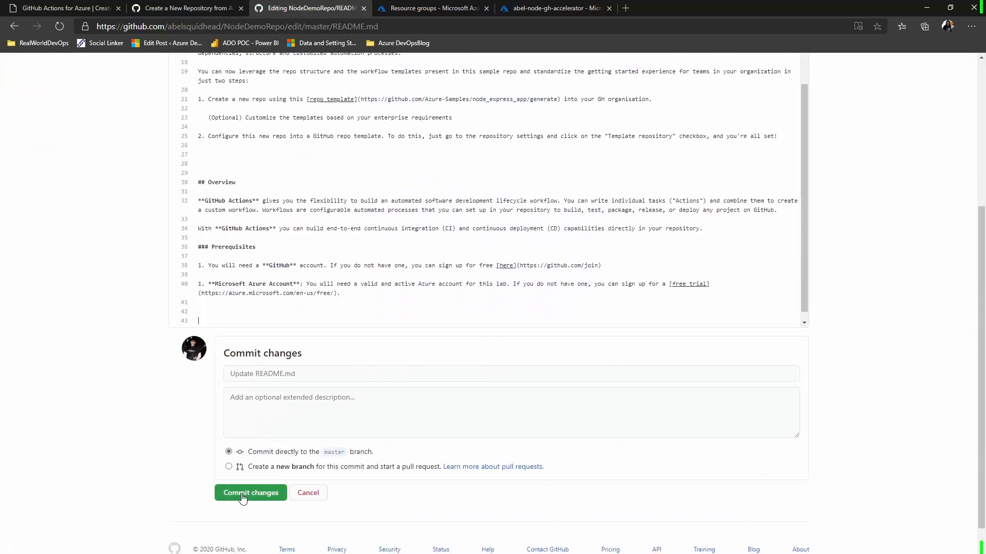
{"action": "left_click", "coordinate": [250, 492]}
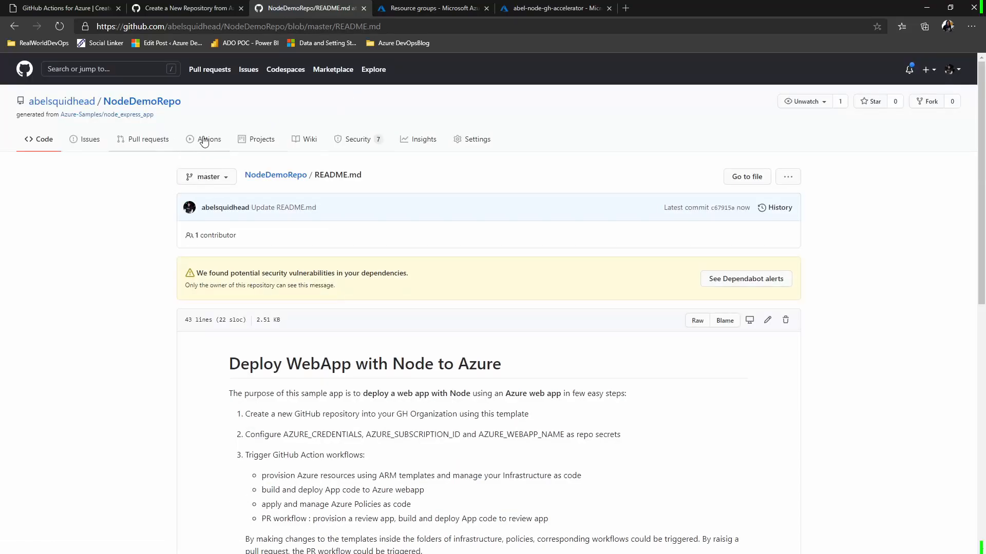
Step: Watch the Update README.md run's Build and Test and Provision infrastructure jobs
{"action": "left_click", "coordinate": [208, 139]}
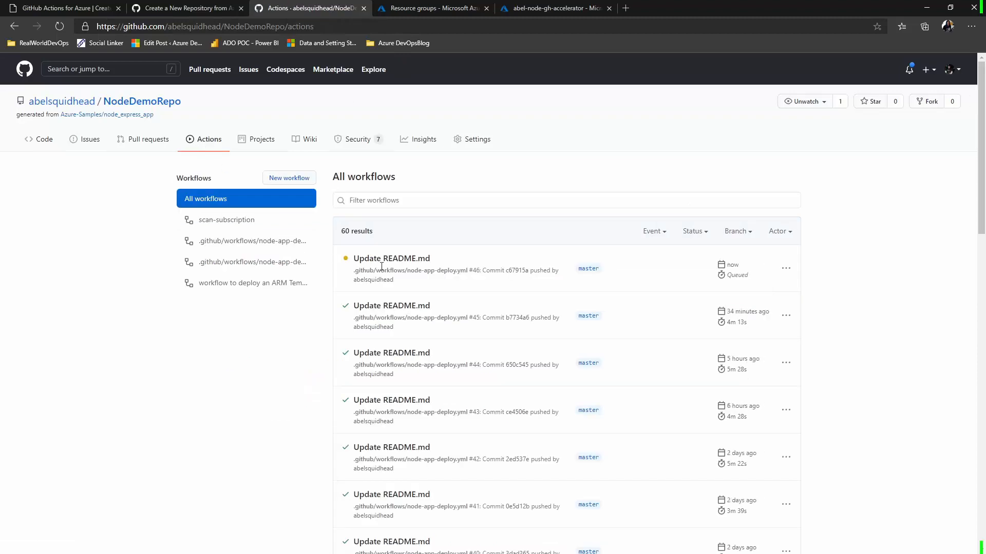
{"action": "left_click", "coordinate": [391, 259]}
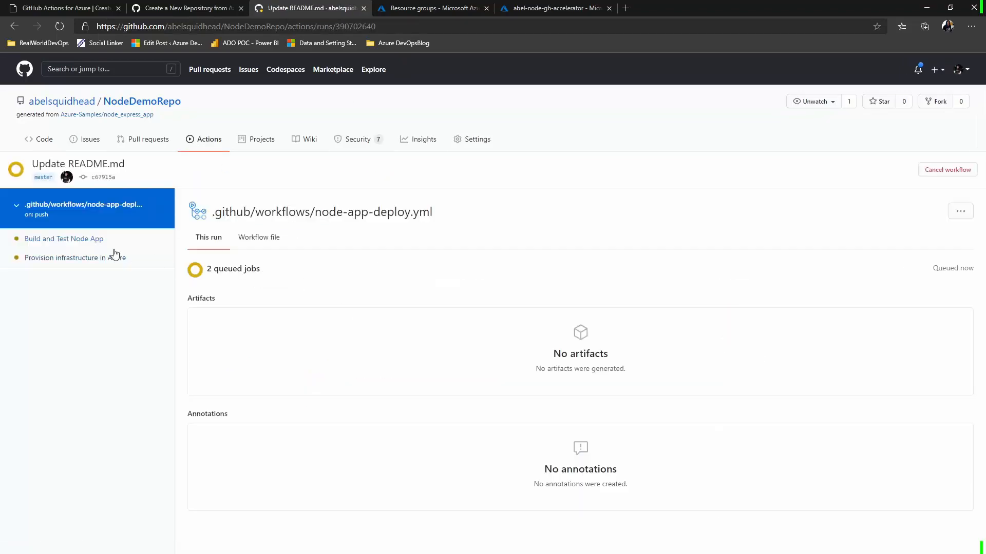
{"action": "left_click", "coordinate": [64, 238]}
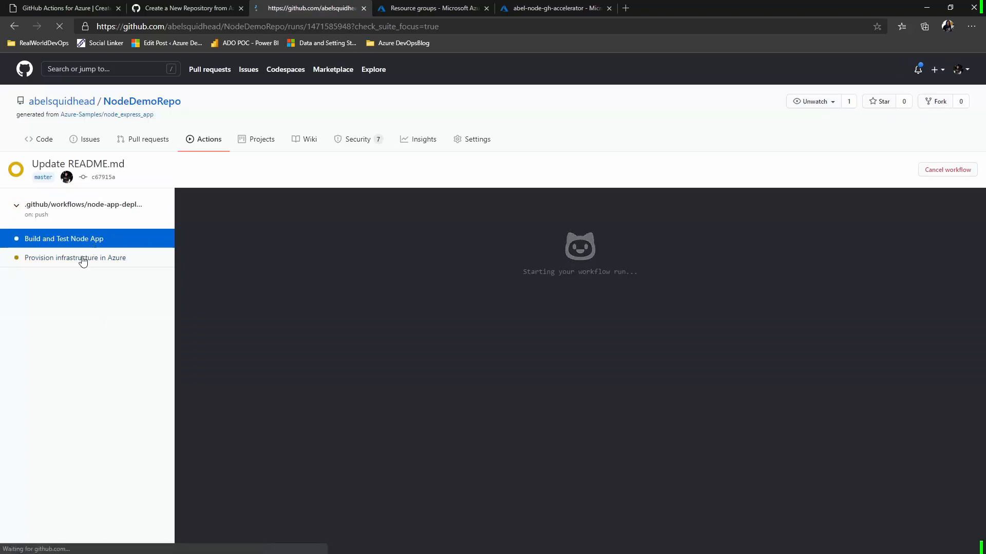
{"action": "left_click", "coordinate": [75, 258]}
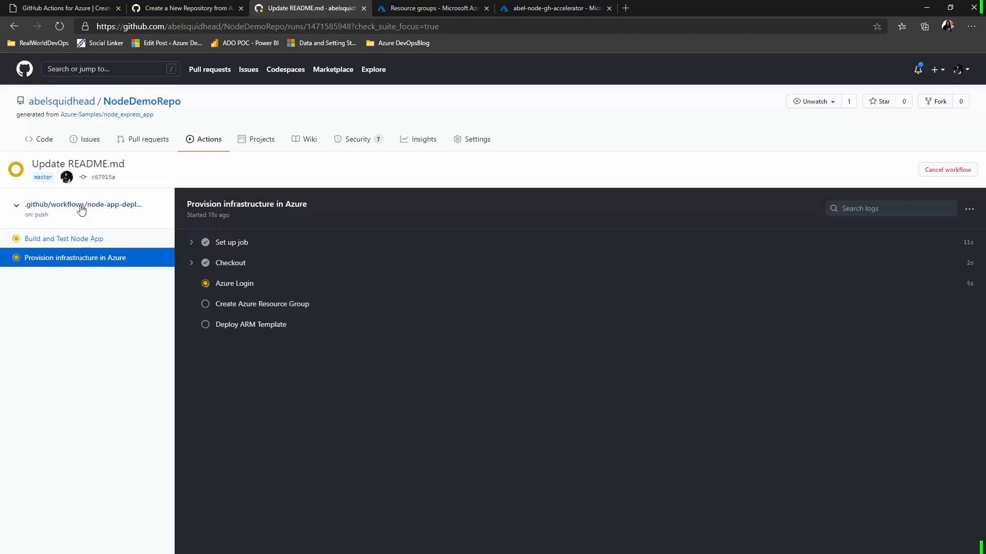
Step: Return to the repository code and the .github/workflows folder
{"action": "left_click", "coordinate": [44, 139]}
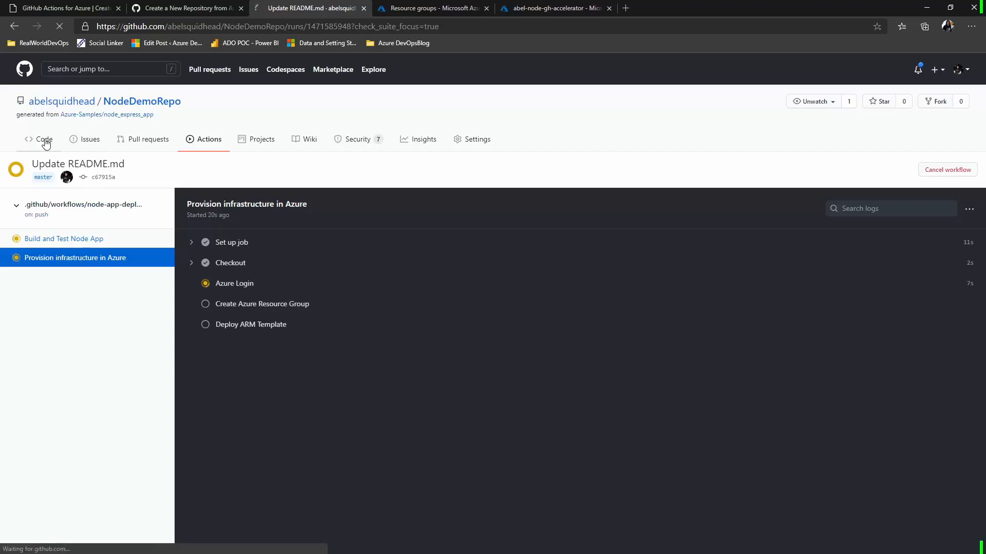
{"action": "left_click", "coordinate": [44, 139]}
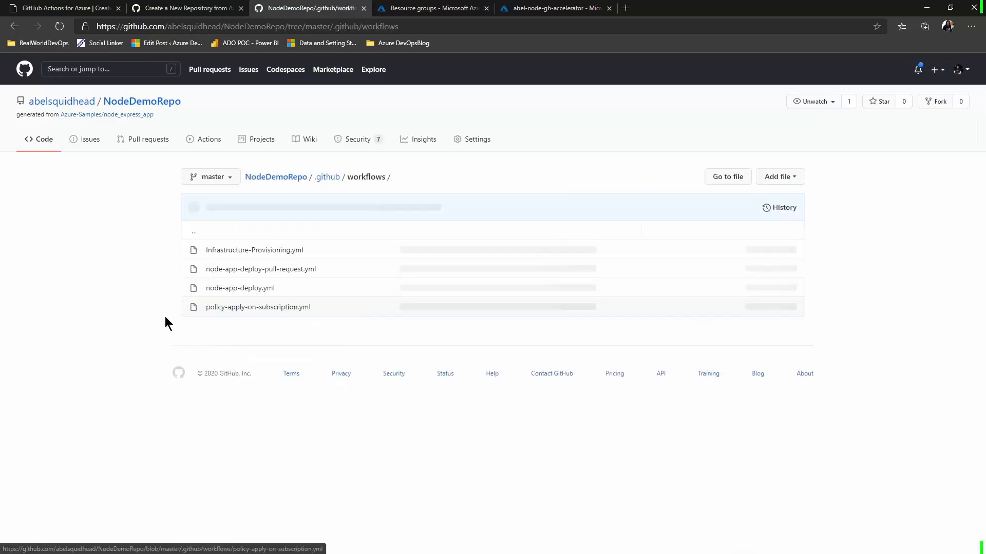
Step: Read node-app-deploy.yml's build, provision, deploy and functional-test jobs, then return to top
{"action": "left_click", "coordinate": [240, 288]}
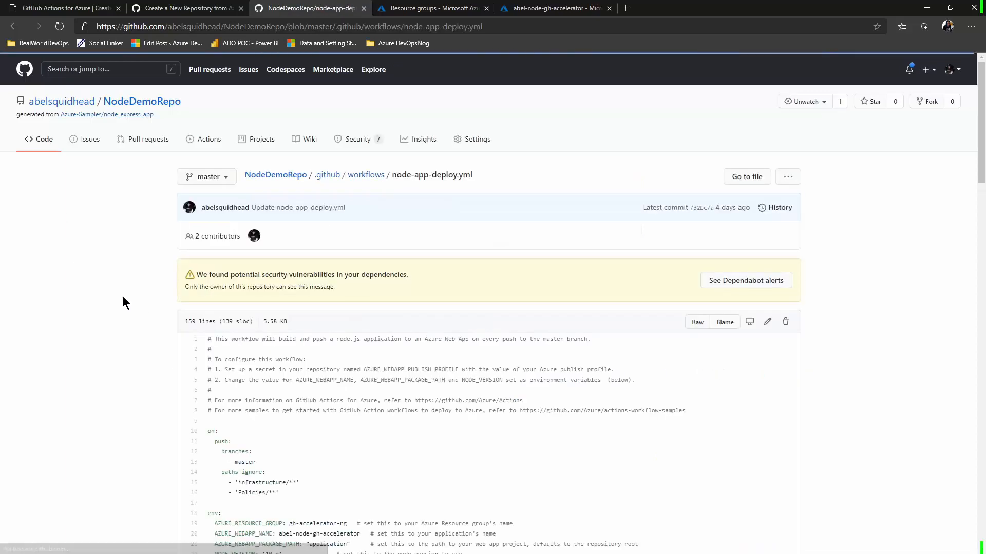
{"action": "scroll", "scroll_direction": "down", "scroll_amount": 3}
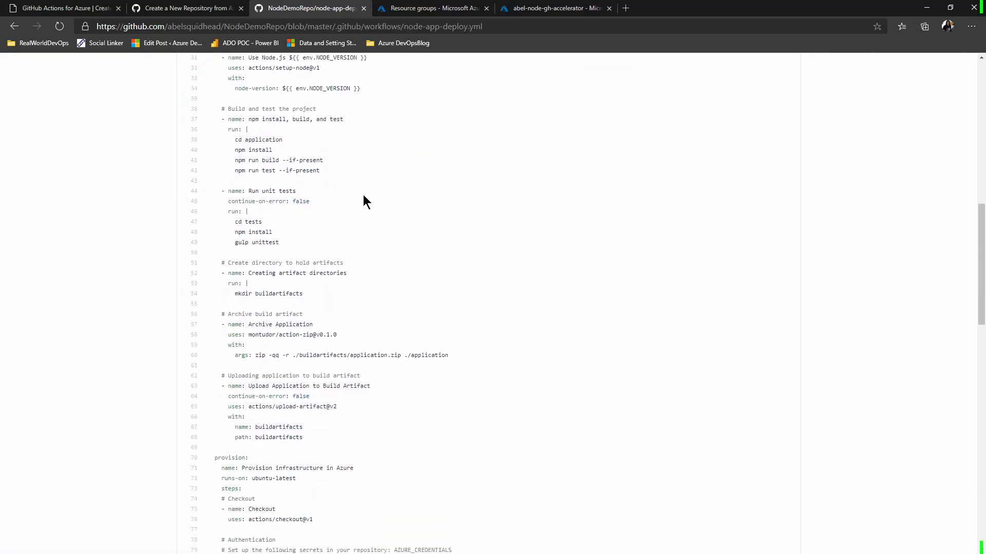
{"action": "scroll", "scroll_direction": "down", "scroll_amount": 3}
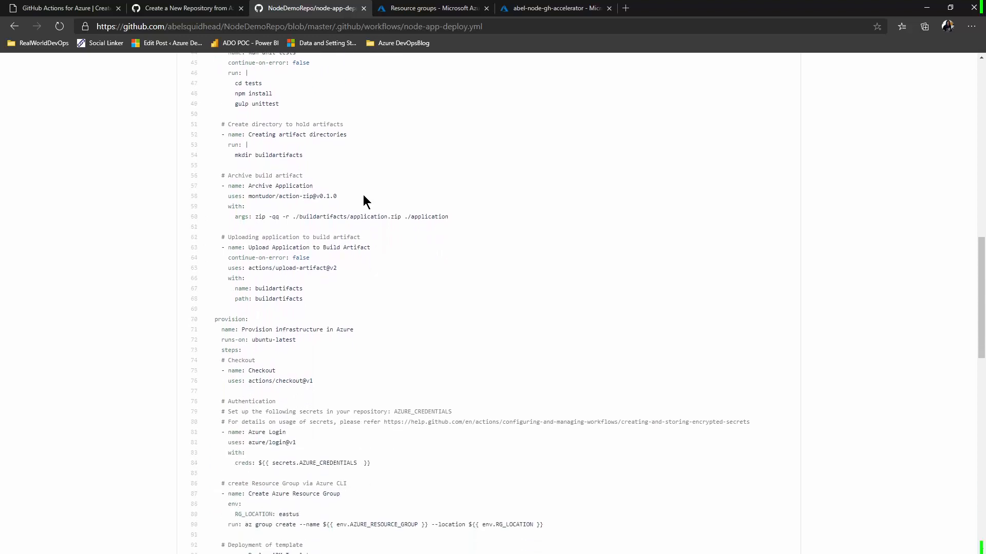
{"action": "scroll", "scroll_direction": "down", "scroll_amount": 3}
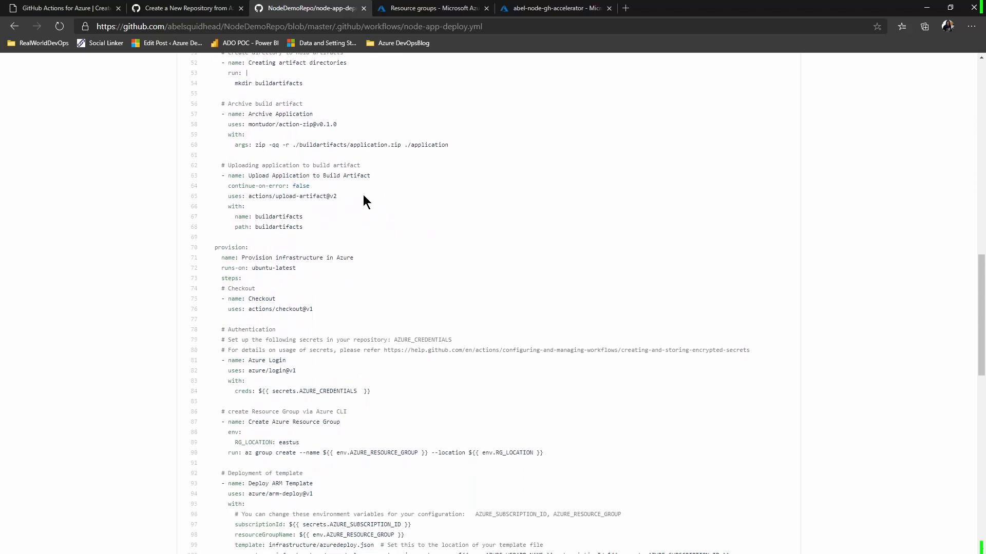
{"action": "scroll", "scroll_direction": "down", "scroll_amount": 3}
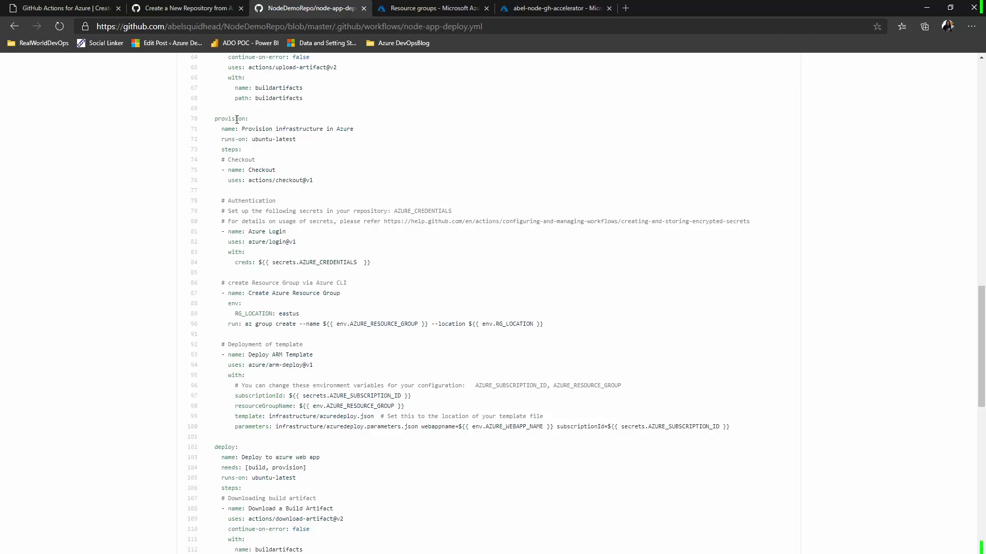
{"action": "scroll", "scroll_direction": "down", "scroll_amount": 3}
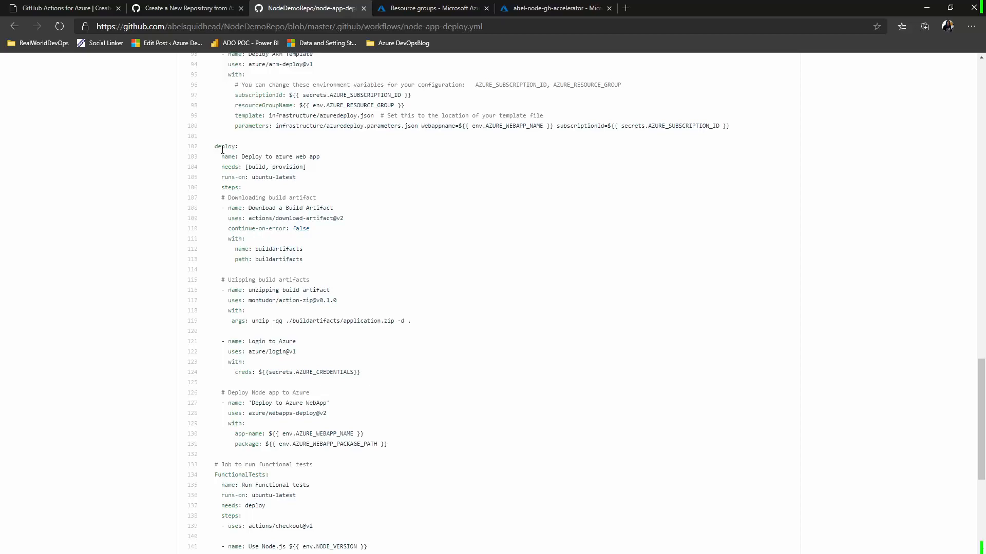
{"action": "scroll", "scroll_direction": "down", "scroll_amount": 3}
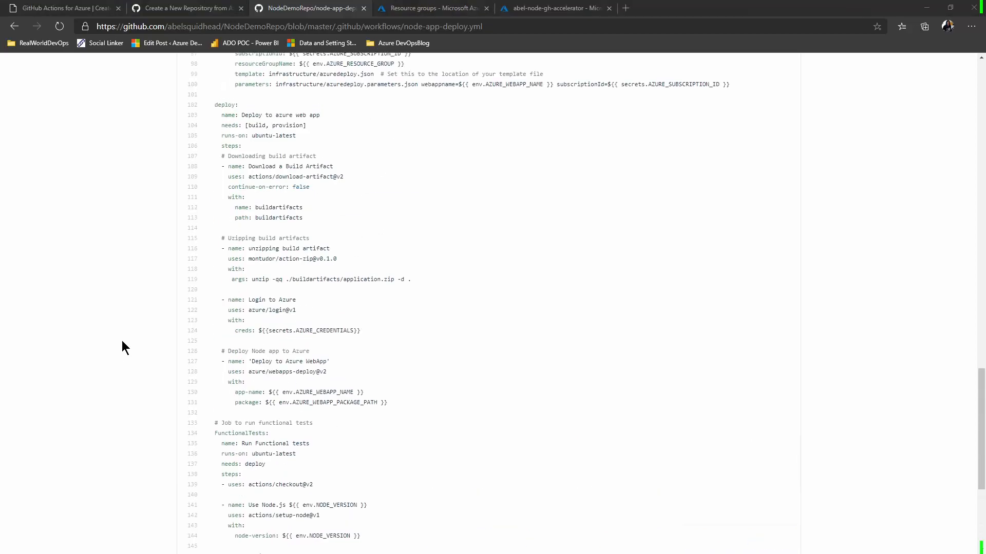
{"action": "scroll", "scroll_direction": "up", "scroll_amount": 3}
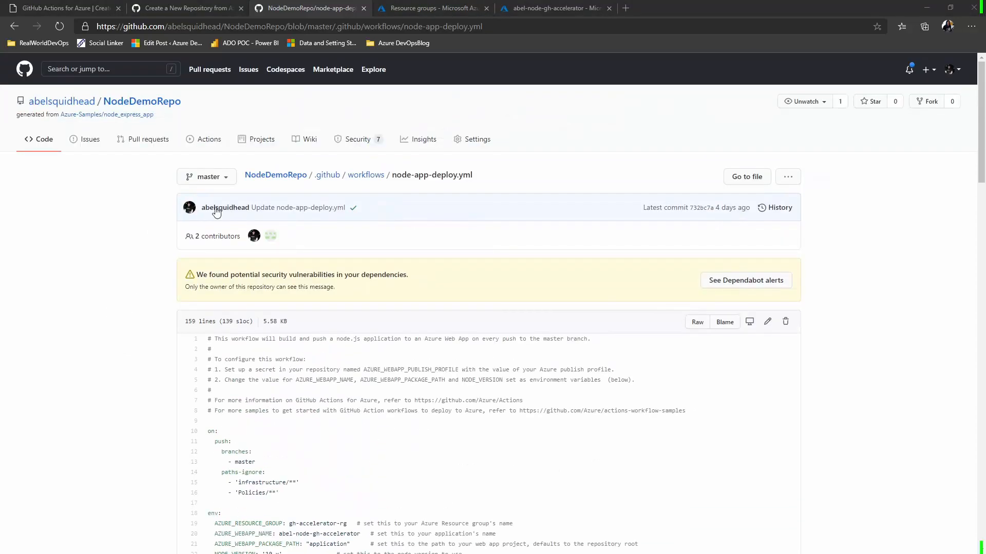
Step: Confirm the Update README.md run completed, then view the gh-accelerator-rg resource group
{"action": "left_click", "coordinate": [208, 139]}
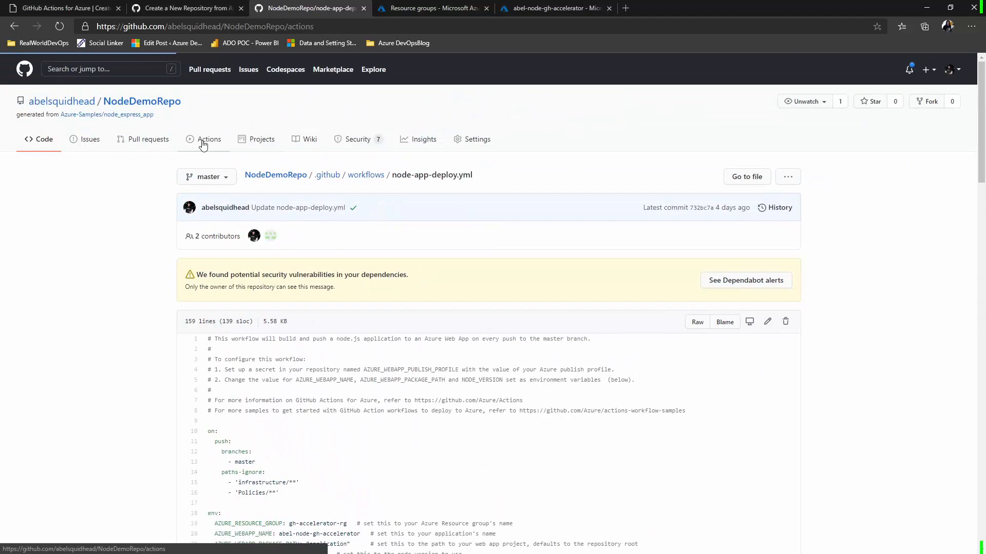
{"action": "left_click", "coordinate": [209, 140]}
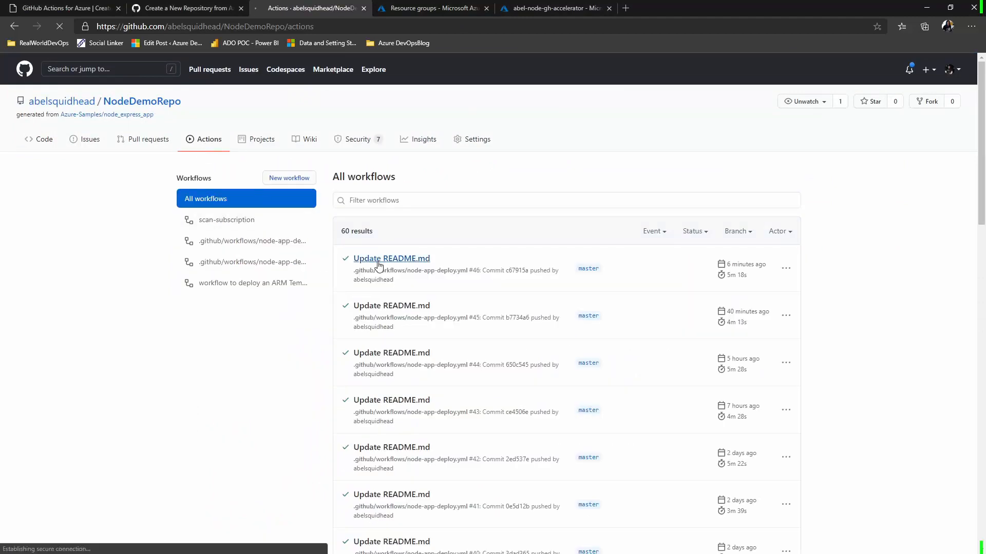
{"action": "left_click", "coordinate": [392, 259]}
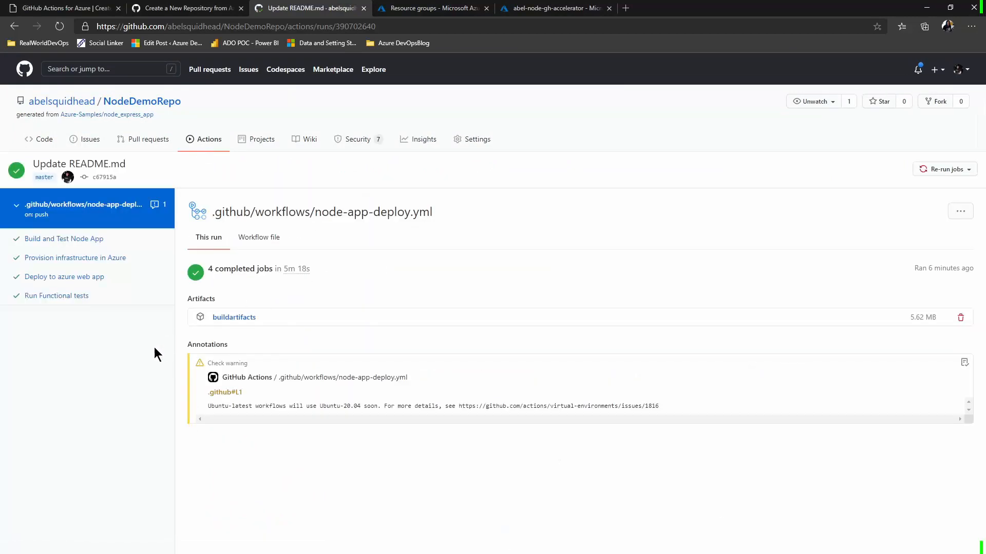
{"action": "mouse_move", "coordinate": [397, 14]}
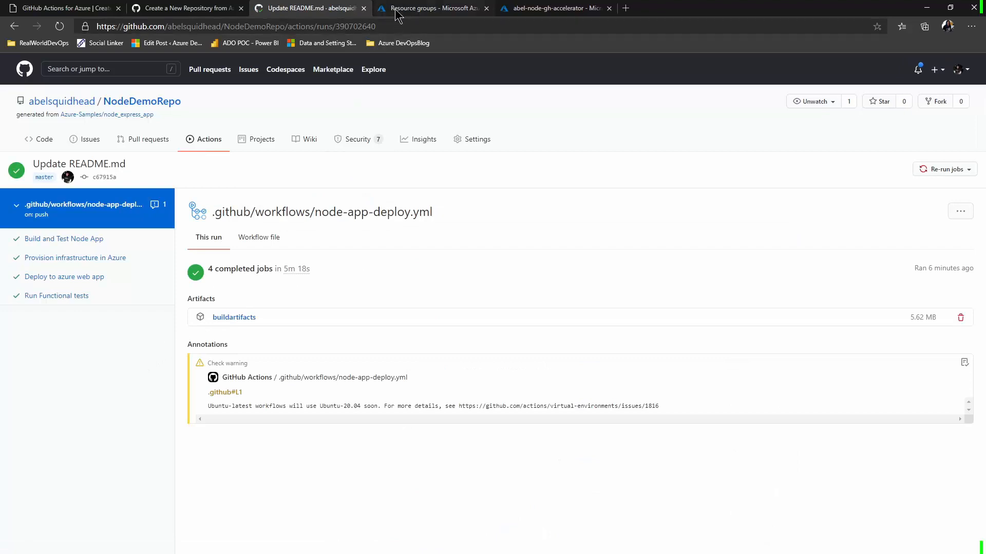
{"action": "left_click", "coordinate": [432, 8]}
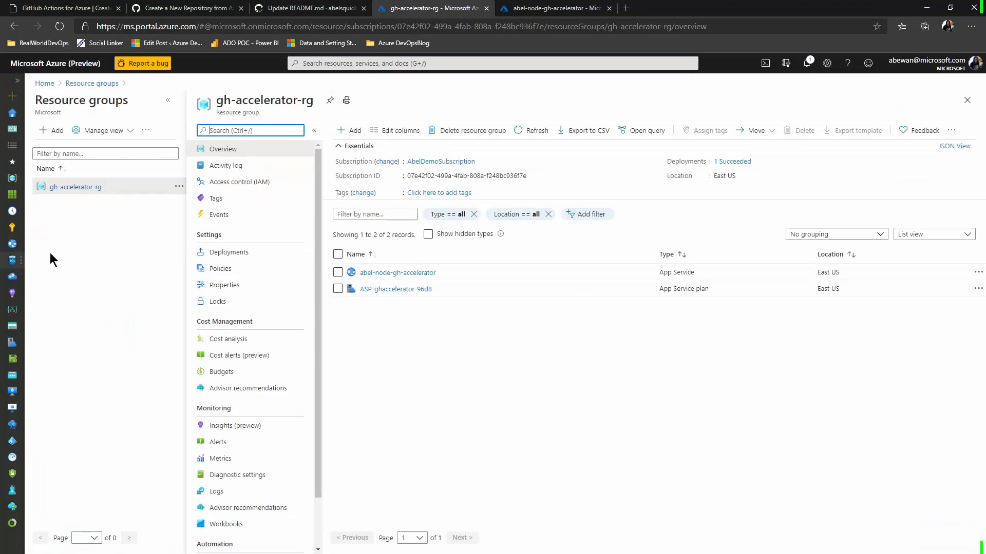
Step: Open the abel-node-gh-accelerator App Service from the resource group
{"action": "left_click", "coordinate": [398, 272]}
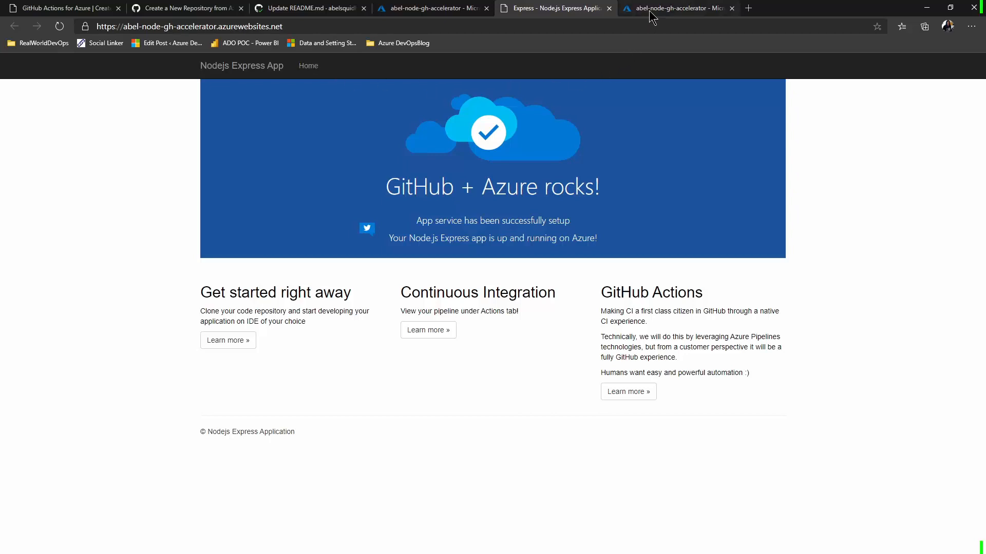
Step: Open Scale up pricing tiers for the abel-node-gh-accelerator App Service plan, showing free F1
{"action": "left_click", "coordinate": [676, 8]}
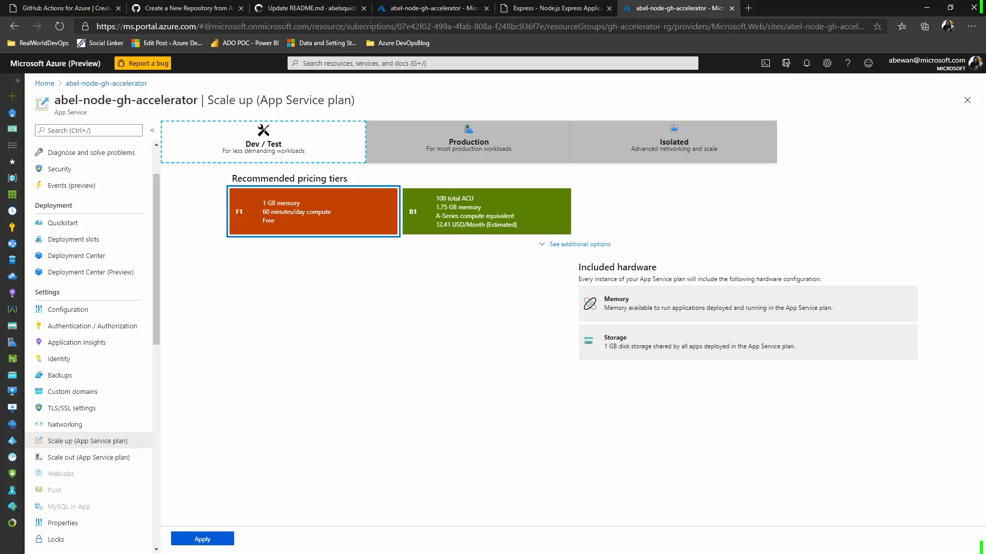
{"action": "mouse_move", "coordinate": [110, 448]}
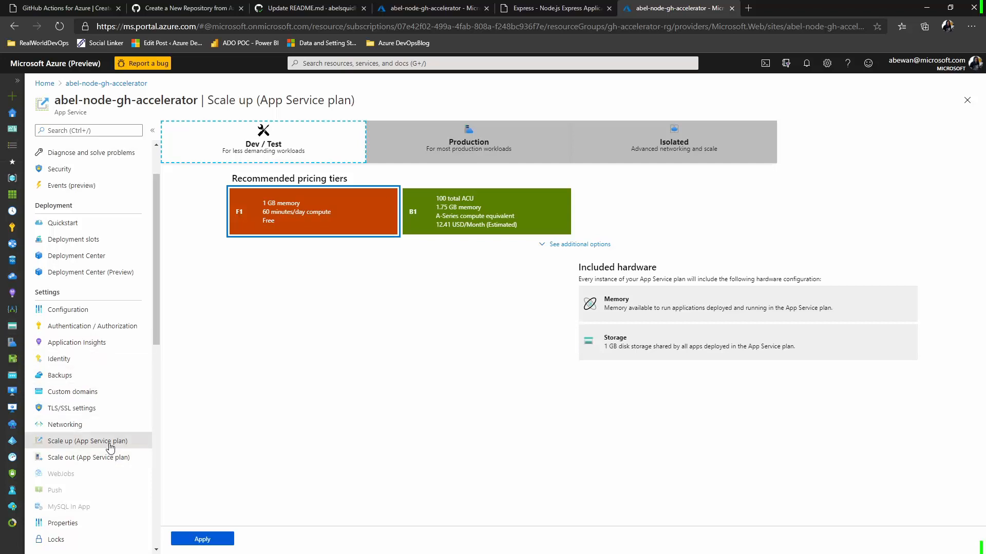
{"action": "mouse_move", "coordinate": [97, 468]}
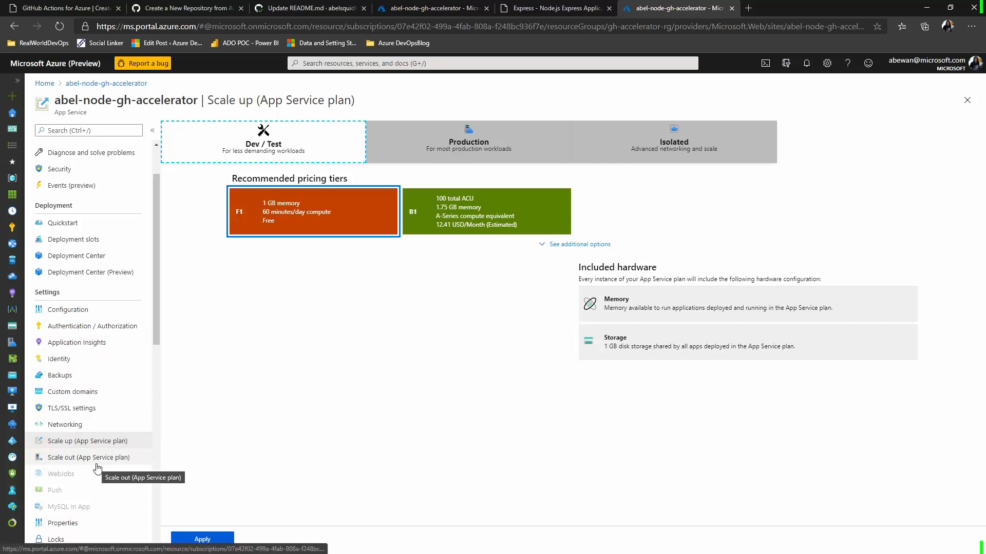